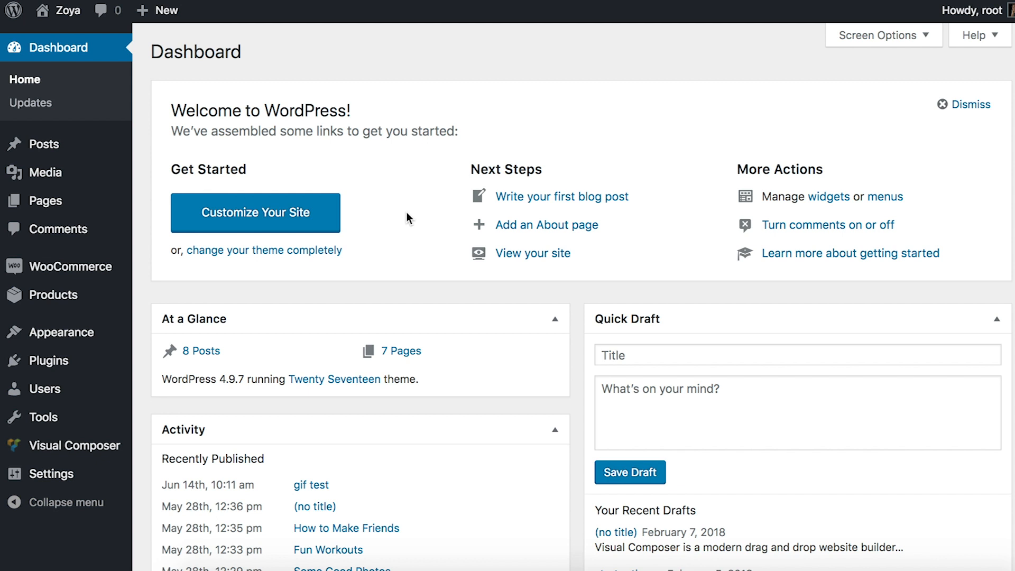
pyautogui.moveTo(74, 445)
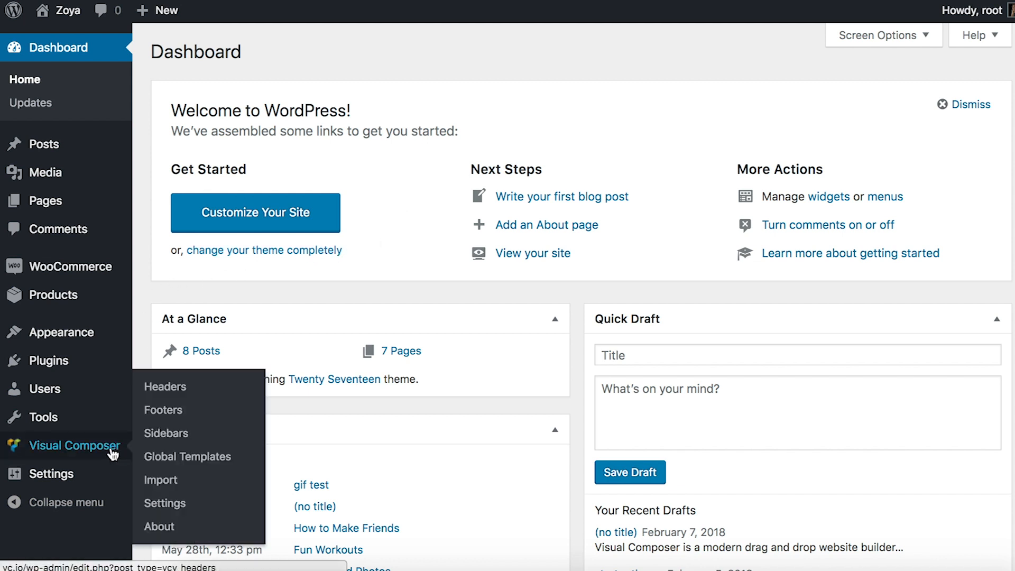
# - Open the Visual Composer Headers list from the WordPress sidebar
pyautogui.click(164, 386)
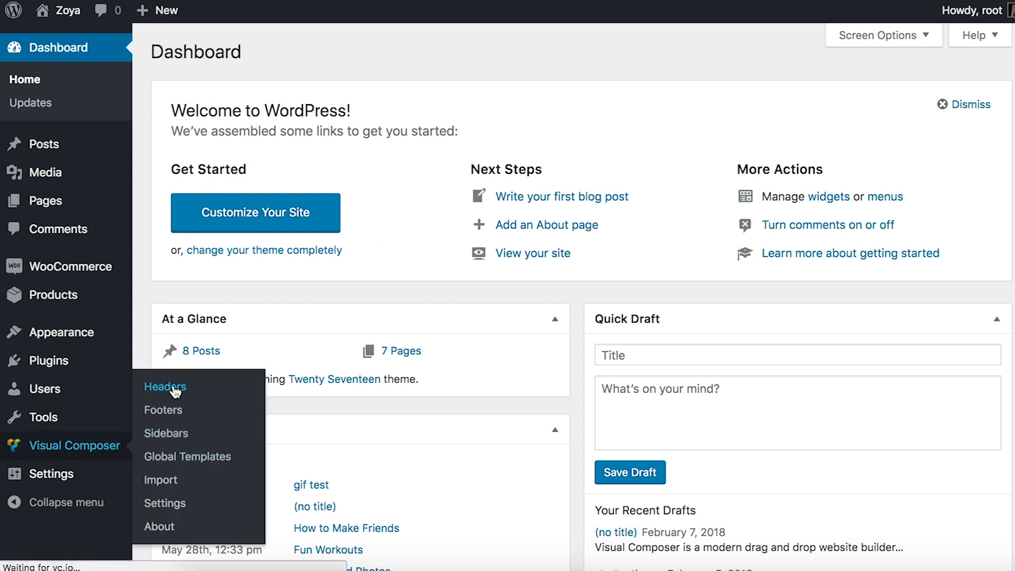
pyautogui.click(164, 386)
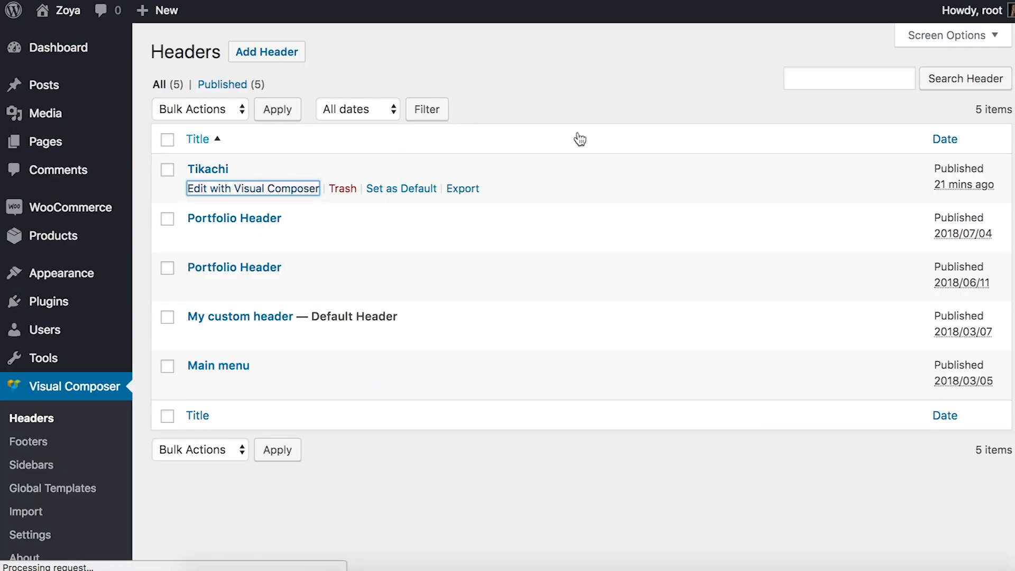
# - Open the Tikachi header in Visual Composer and enable stickiness on its row
pyautogui.click(253, 188)
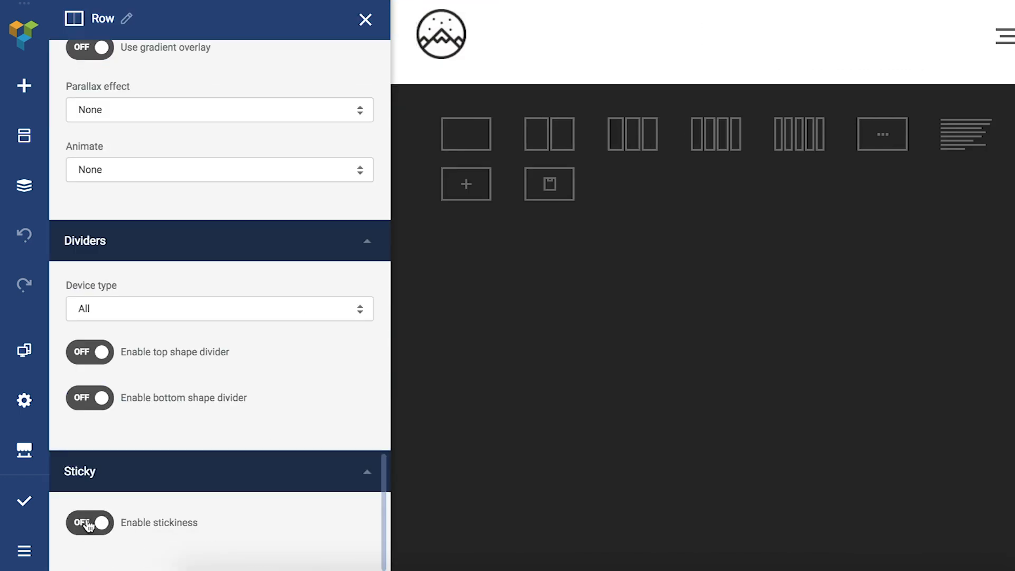
pyautogui.click(89, 523)
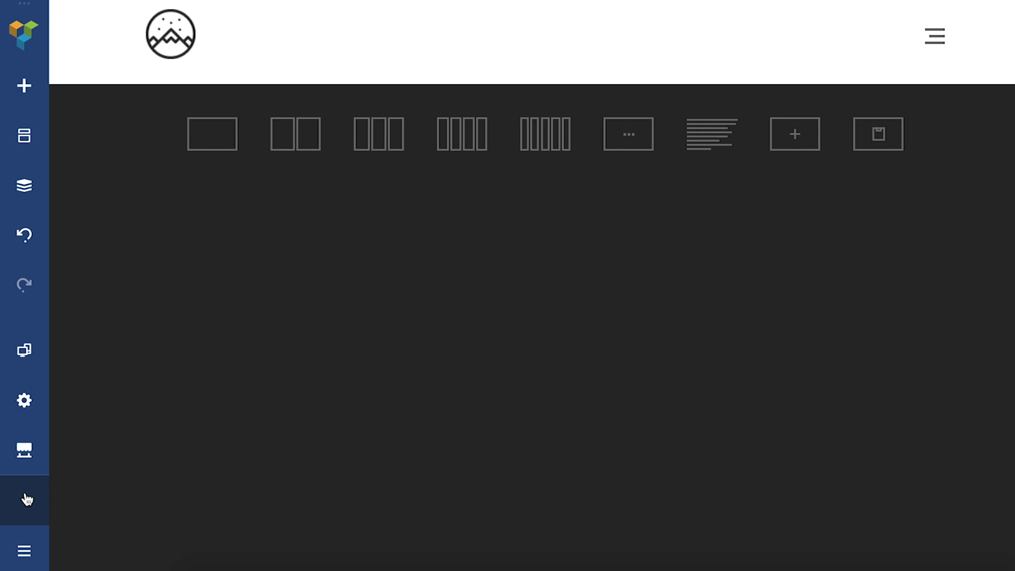
# - Update the Tikachi header and return to the WordPress Headers list
pyautogui.click(24, 500)
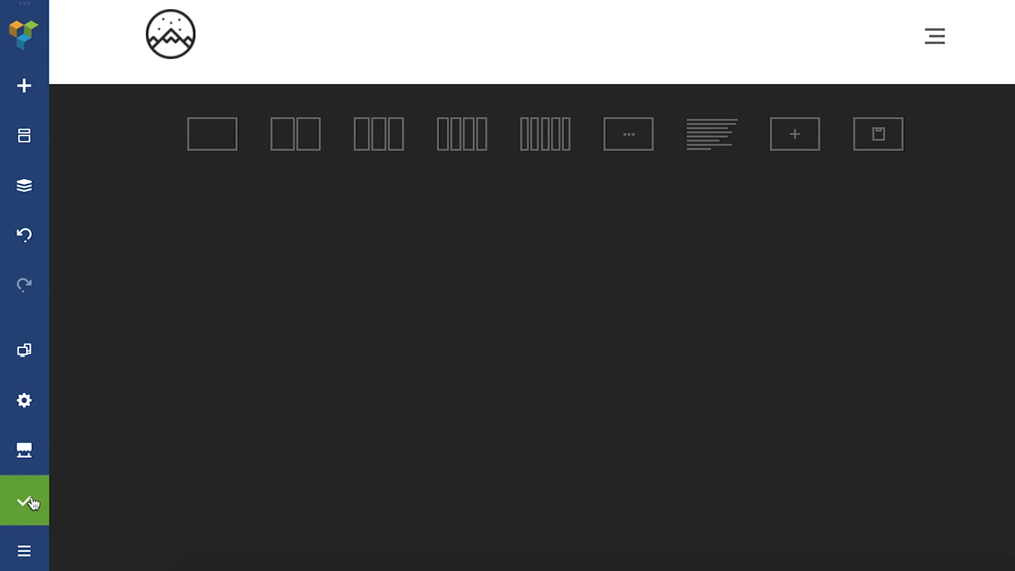
pyautogui.moveTo(23, 515)
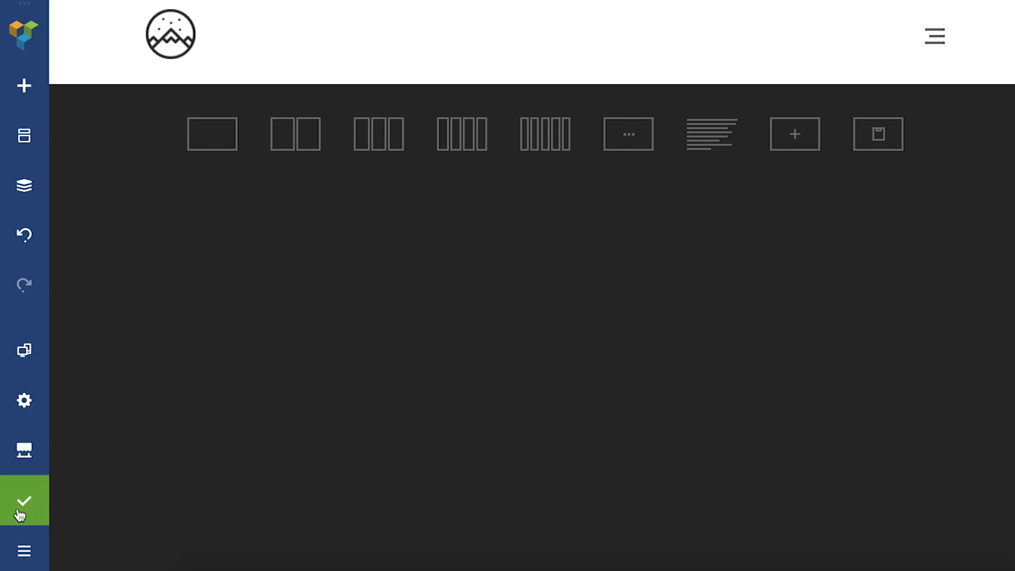
pyautogui.click(24, 499)
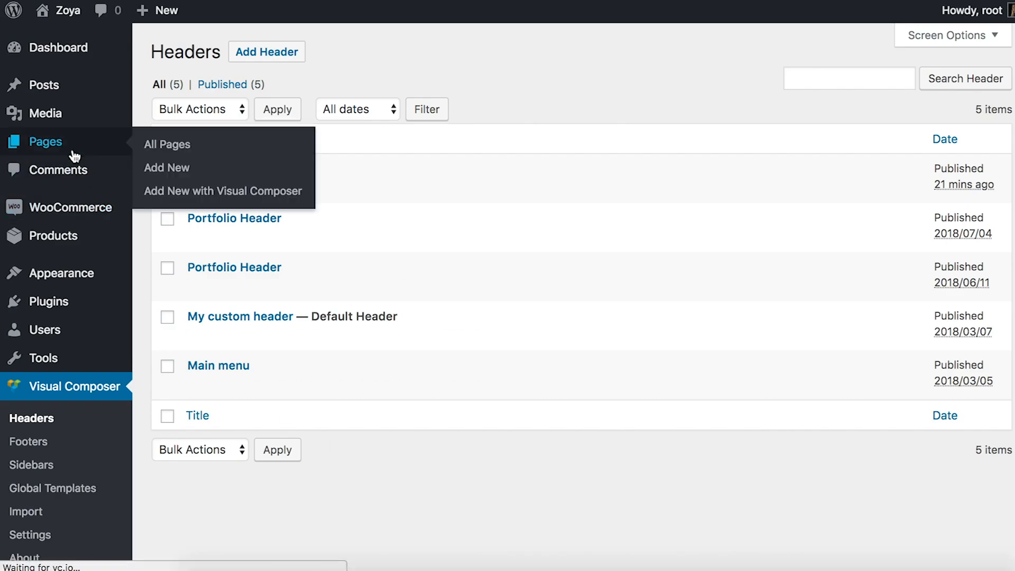
# - From All Pages, open 'Works By Tikachi' with Visual Composer
pyautogui.click(166, 144)
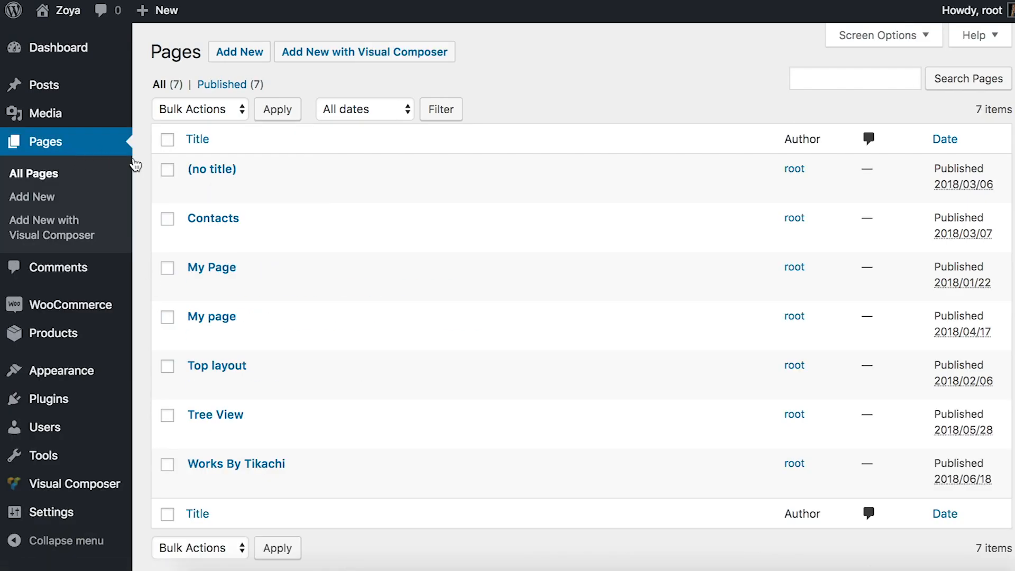
pyautogui.click(413, 483)
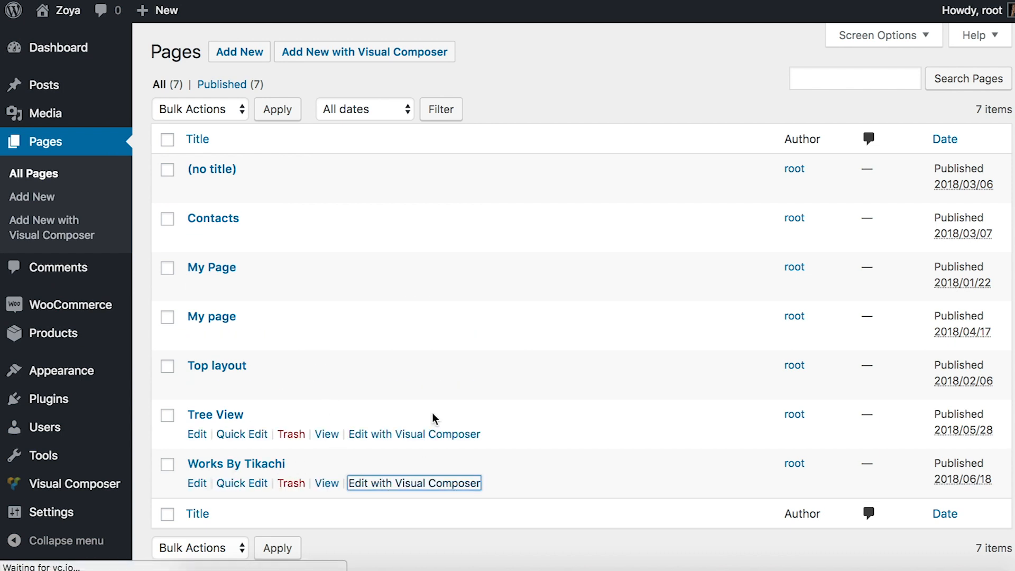
pyautogui.click(414, 482)
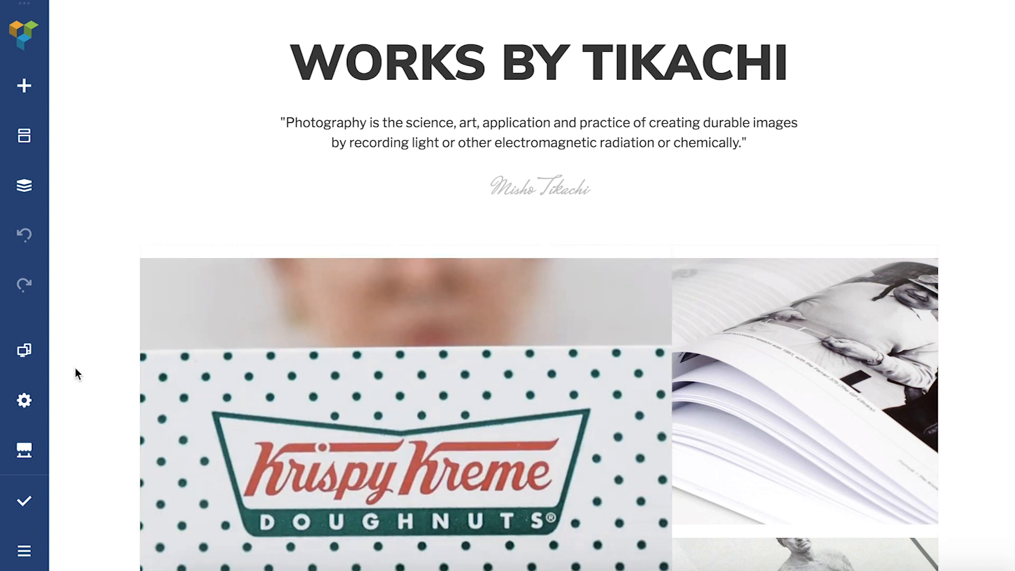
# - Set the page's Header to Tikachi in Settings and close the panel
pyautogui.click(24, 400)
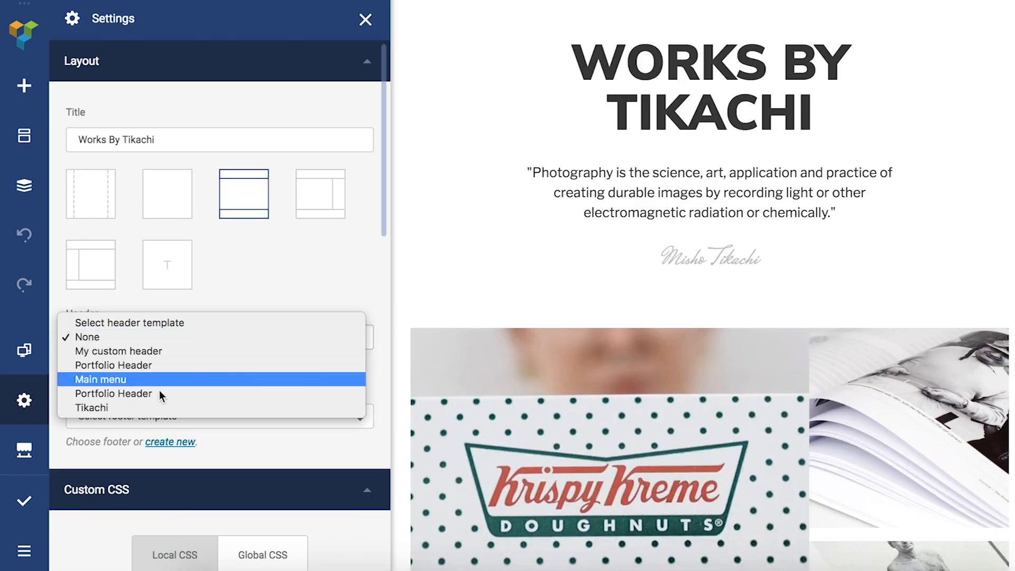
pyautogui.click(91, 407)
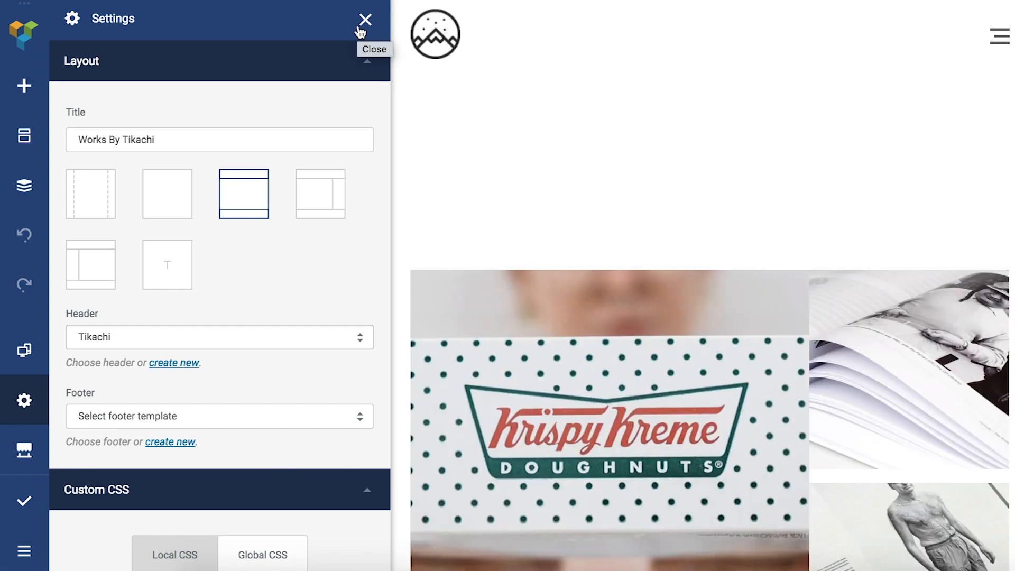
pyautogui.click(364, 19)
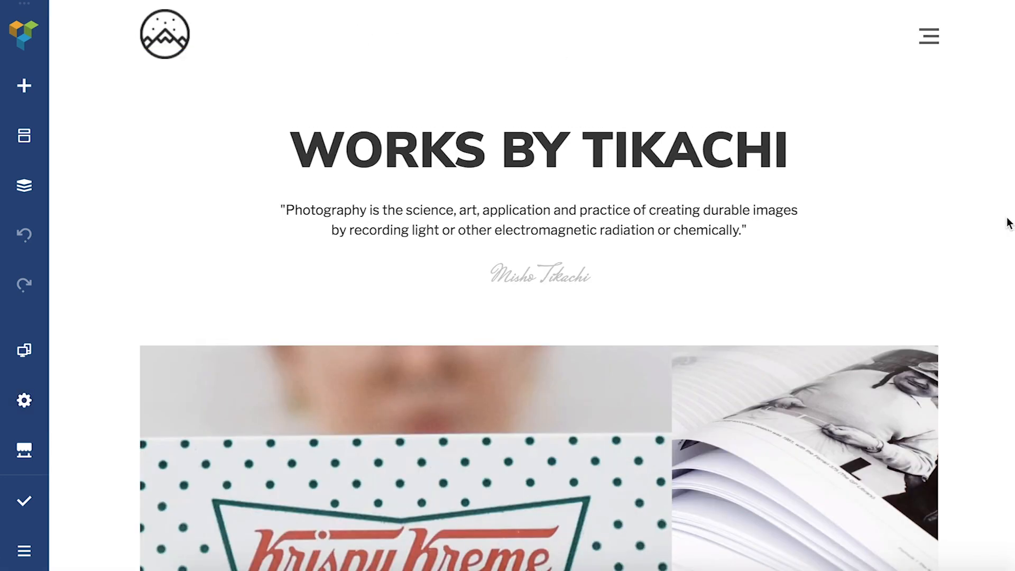